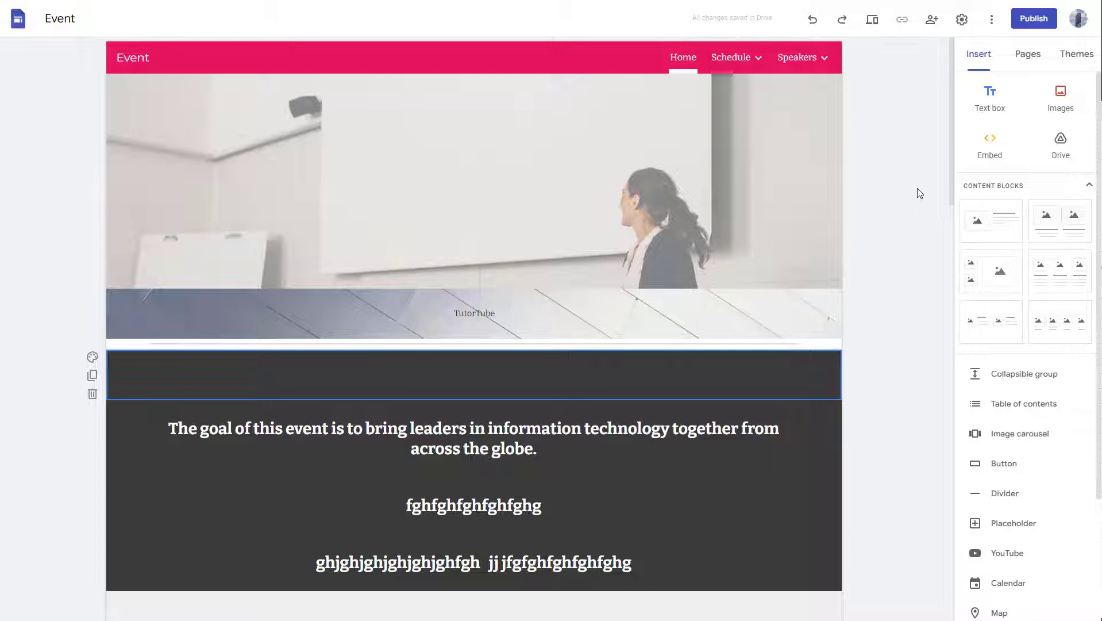
pyautogui.moveTo(960, 84)
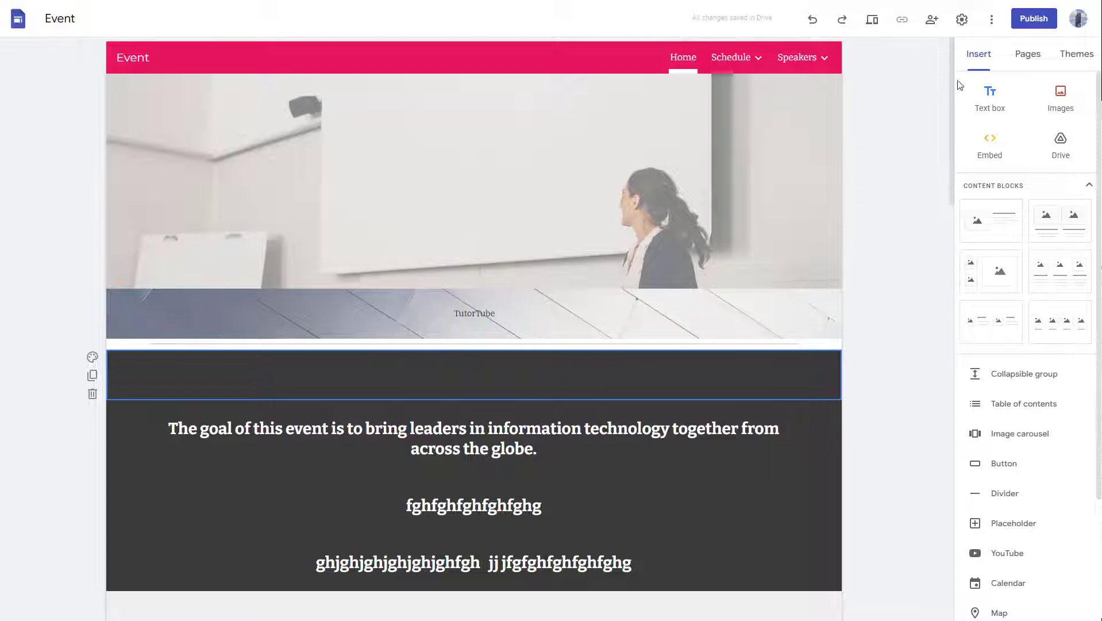
pyautogui.moveTo(1060, 97)
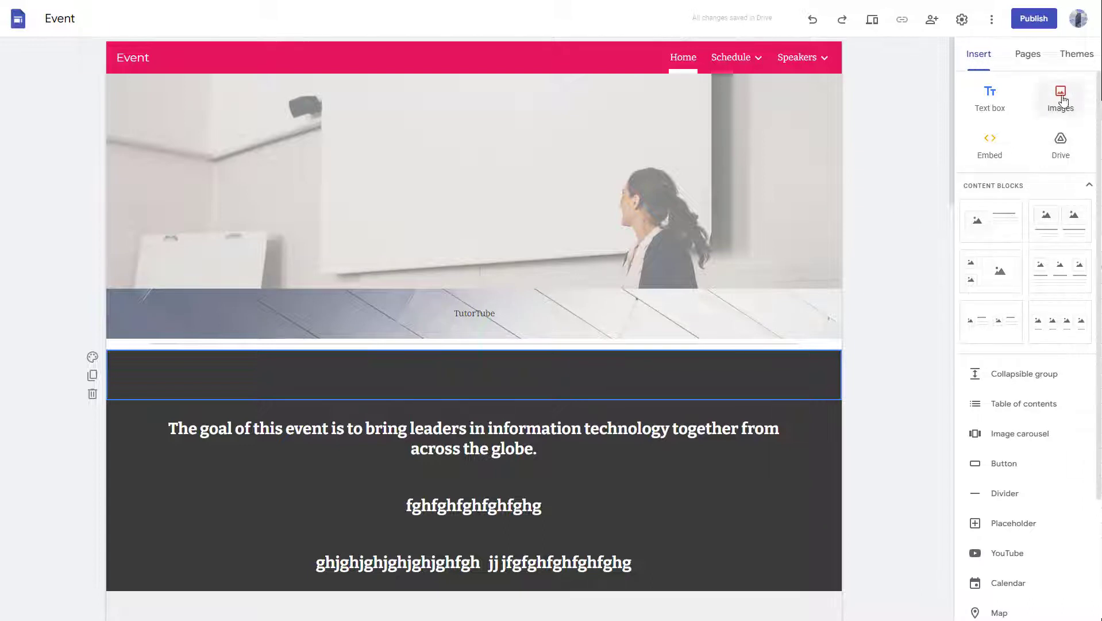
pyautogui.moveTo(92, 363)
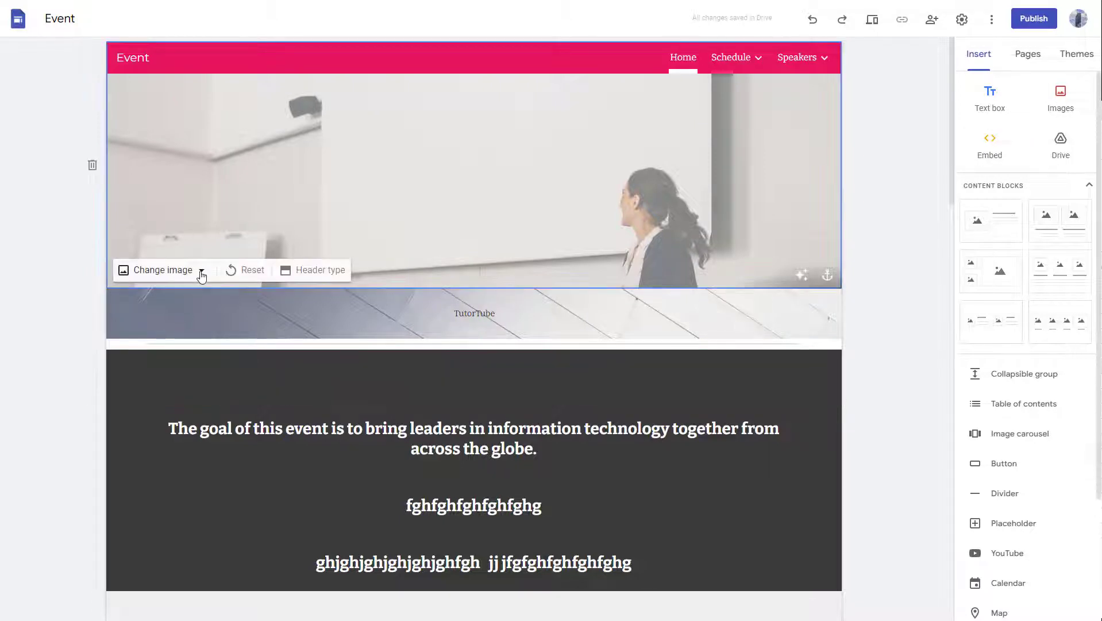
# - Open the Images insert options offering Upload or Select for the Event page
pyautogui.click(201, 270)
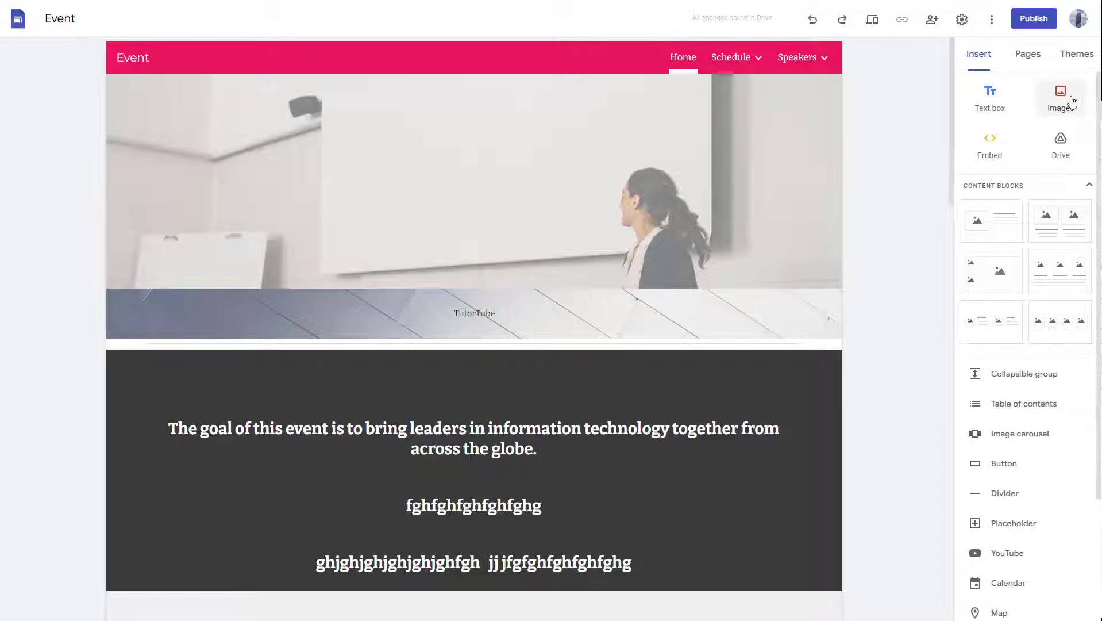
pyautogui.click(1061, 97)
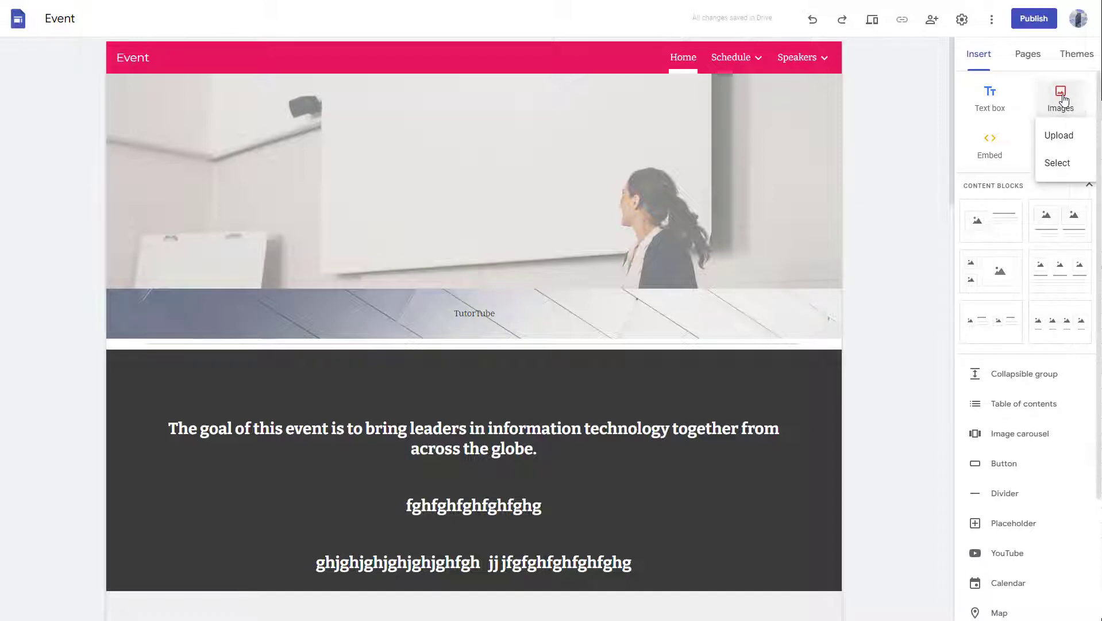
pyautogui.moveTo(1058, 135)
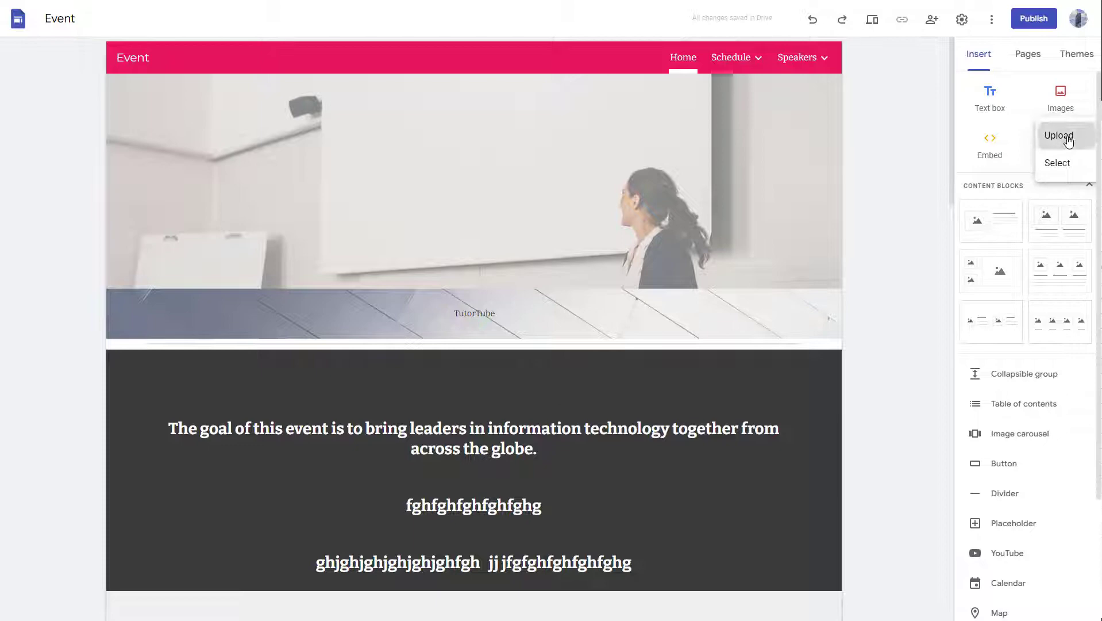
# - Upload TutorTube.jpg from the TT (L:) drive onto the Event page
pyautogui.click(1059, 135)
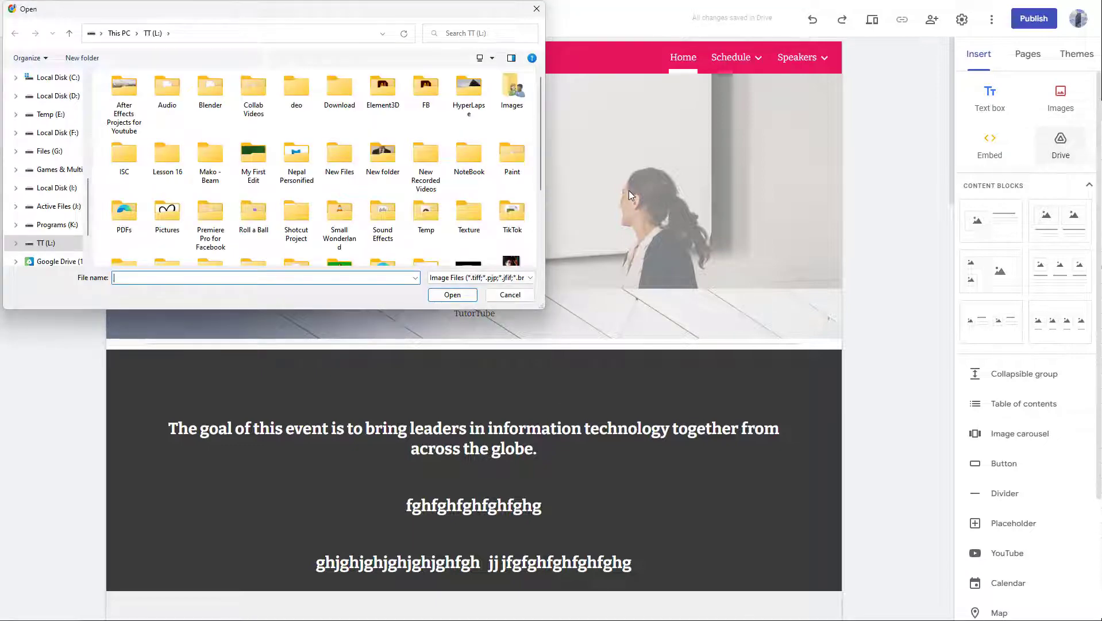
pyautogui.moveTo(405, 16)
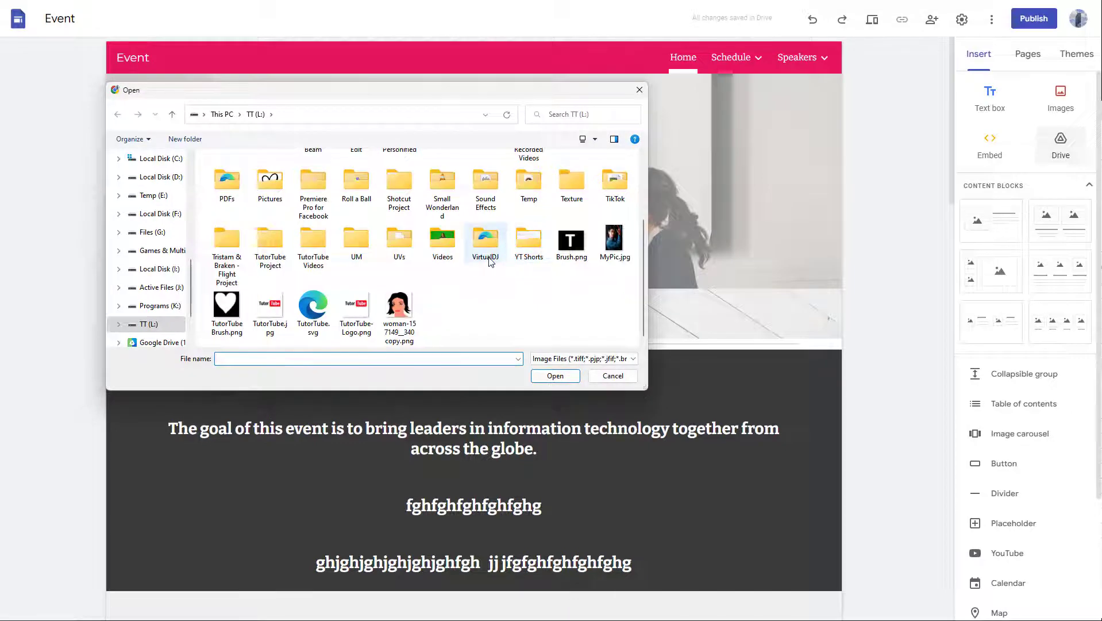
pyautogui.moveTo(438, 286)
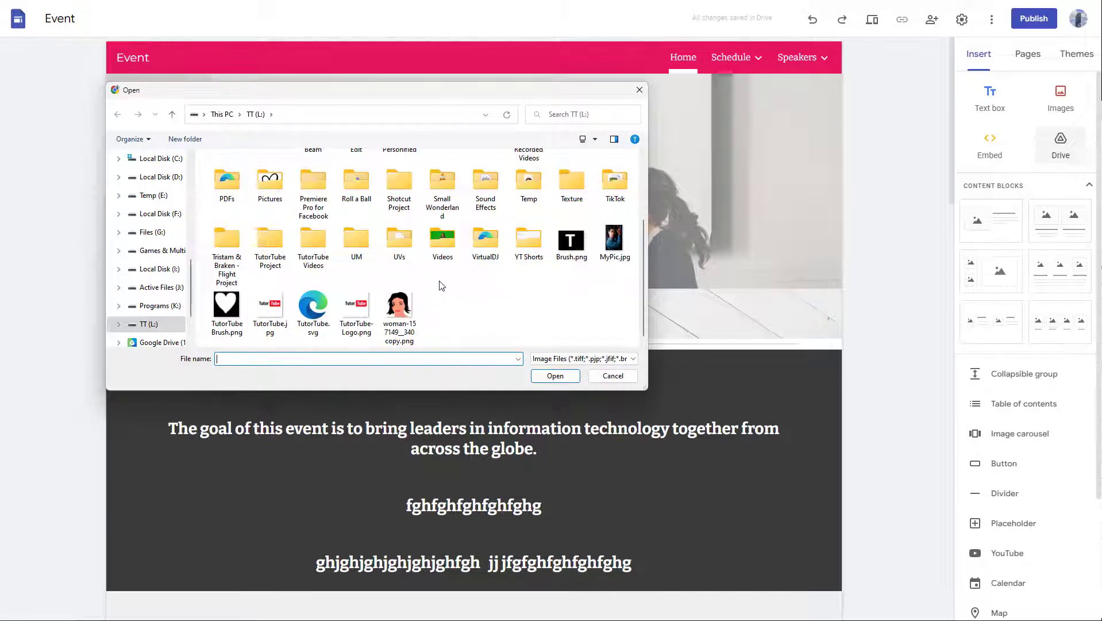
pyautogui.scroll(3)
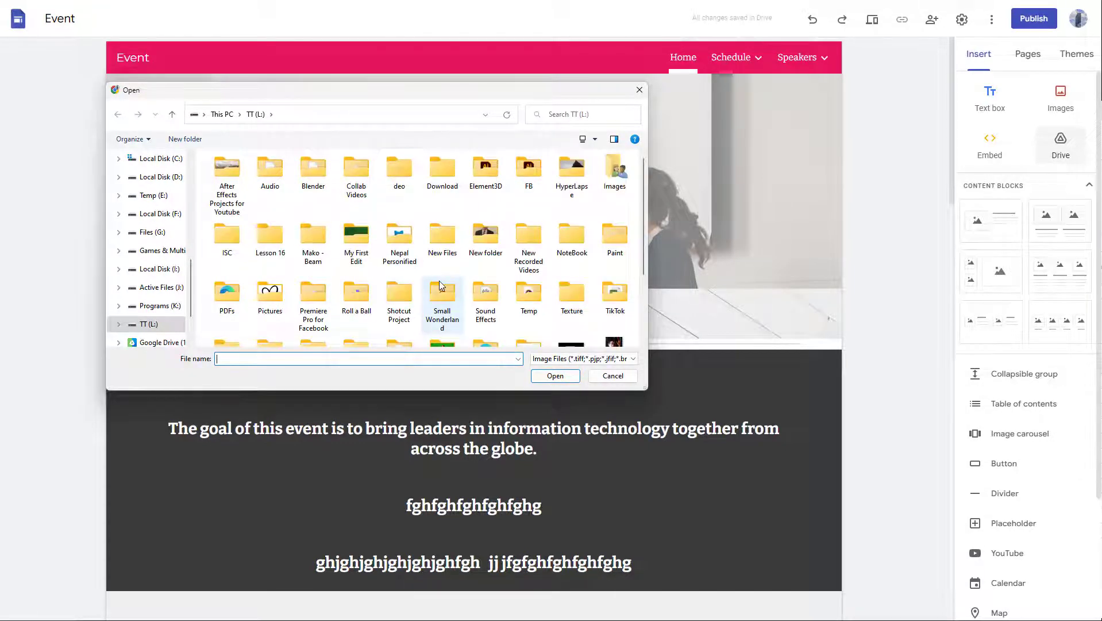
pyautogui.scroll(-3)
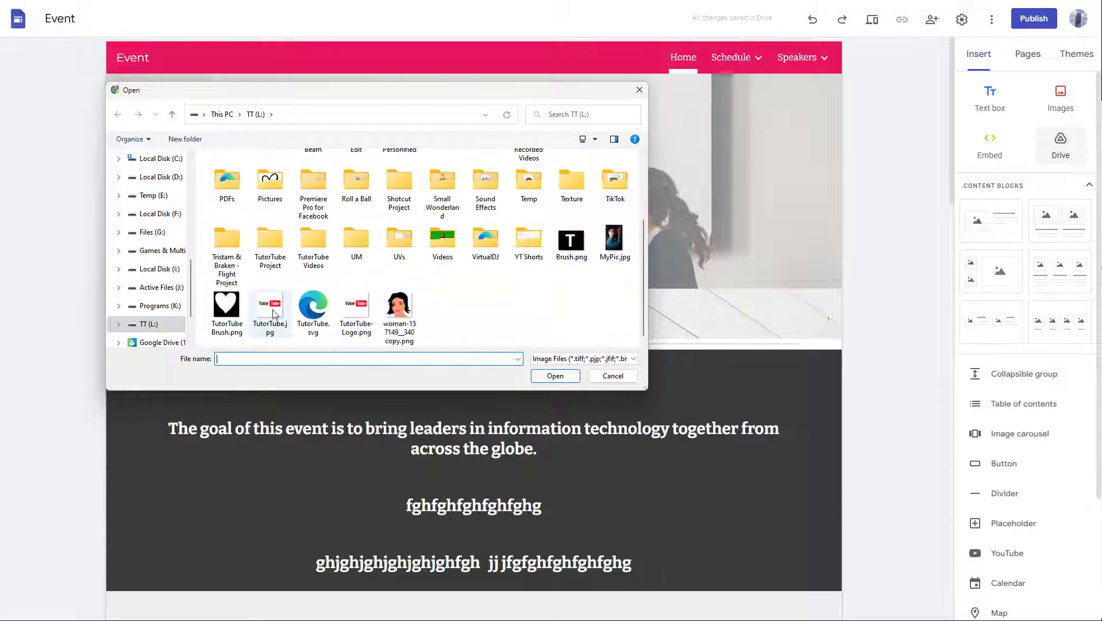
pyautogui.click(269, 309)
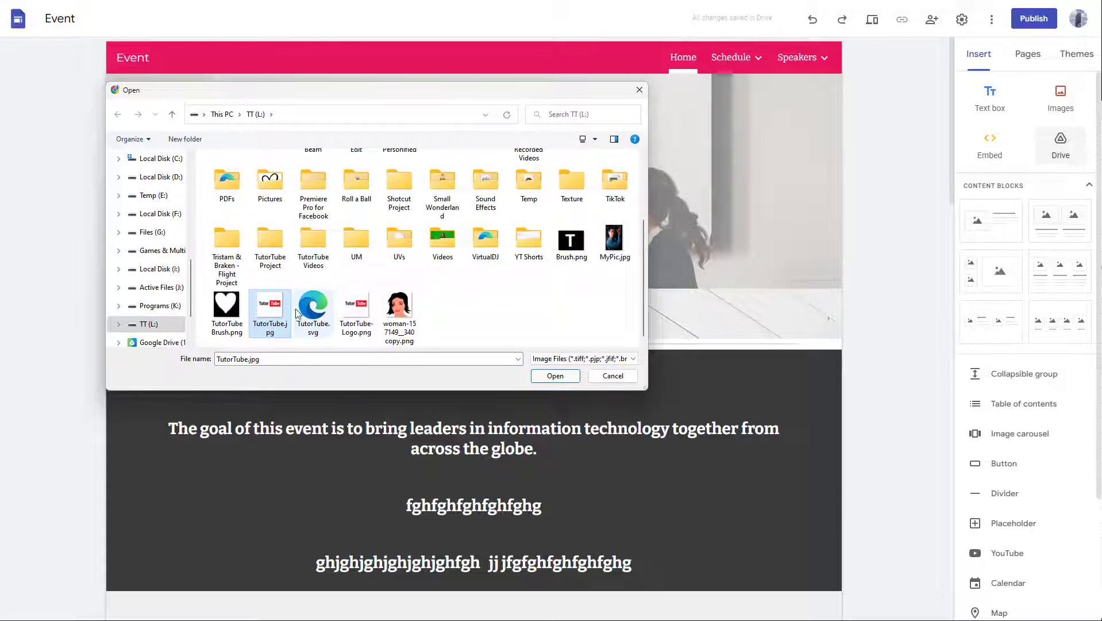
pyautogui.click(555, 375)
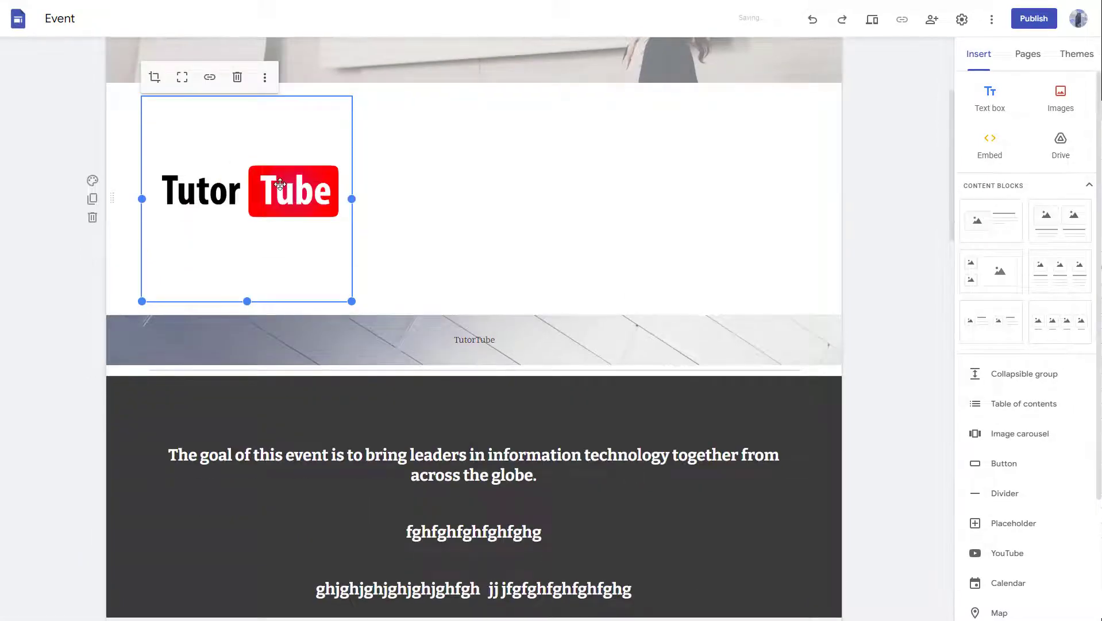
pyautogui.moveTo(154, 77)
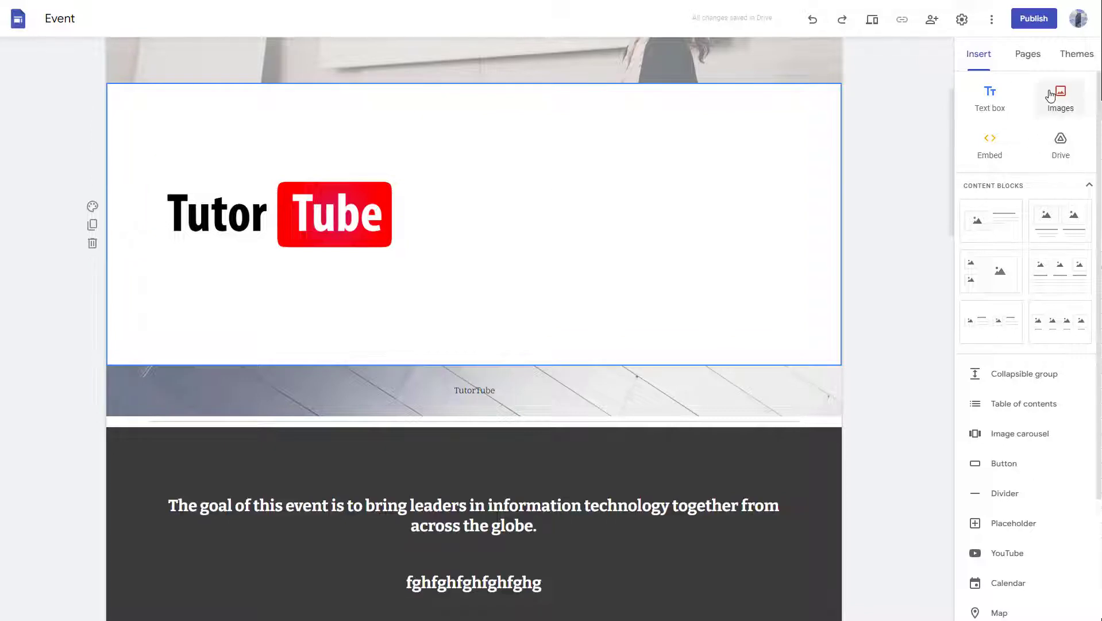
# - Change the header cover image by uploading the sunset picture from the Images folder
pyautogui.click(1060, 98)
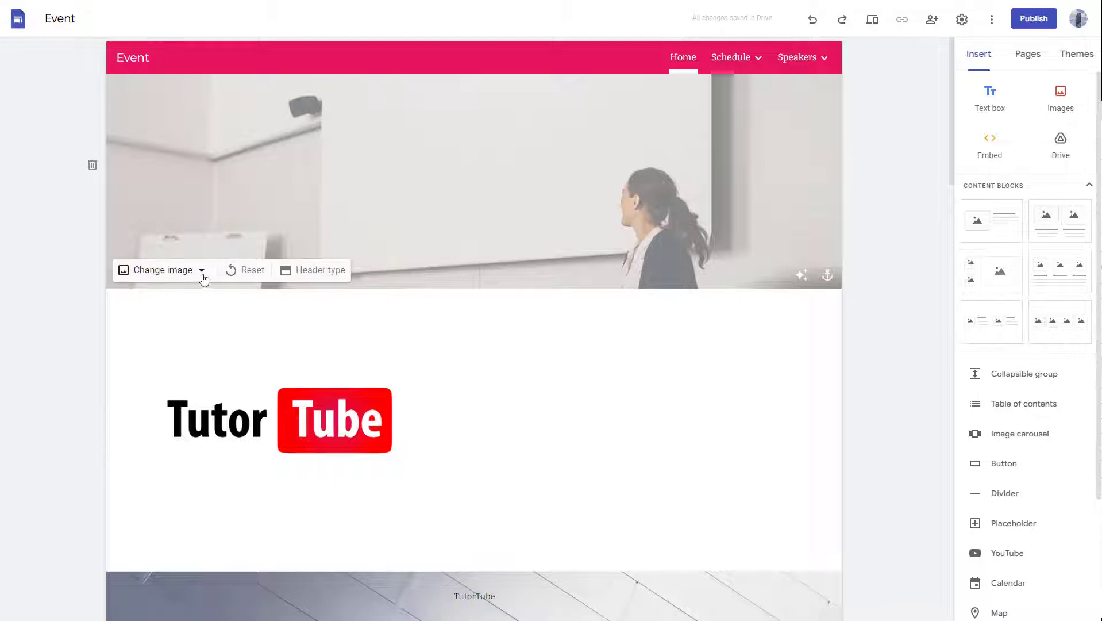
pyautogui.click(202, 270)
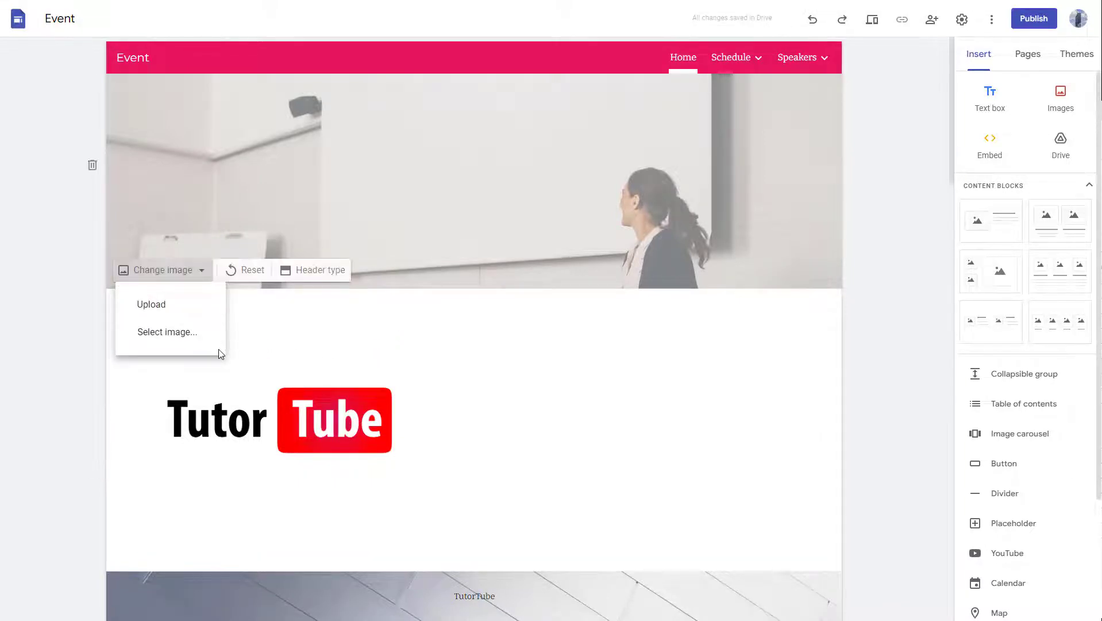
pyautogui.click(151, 303)
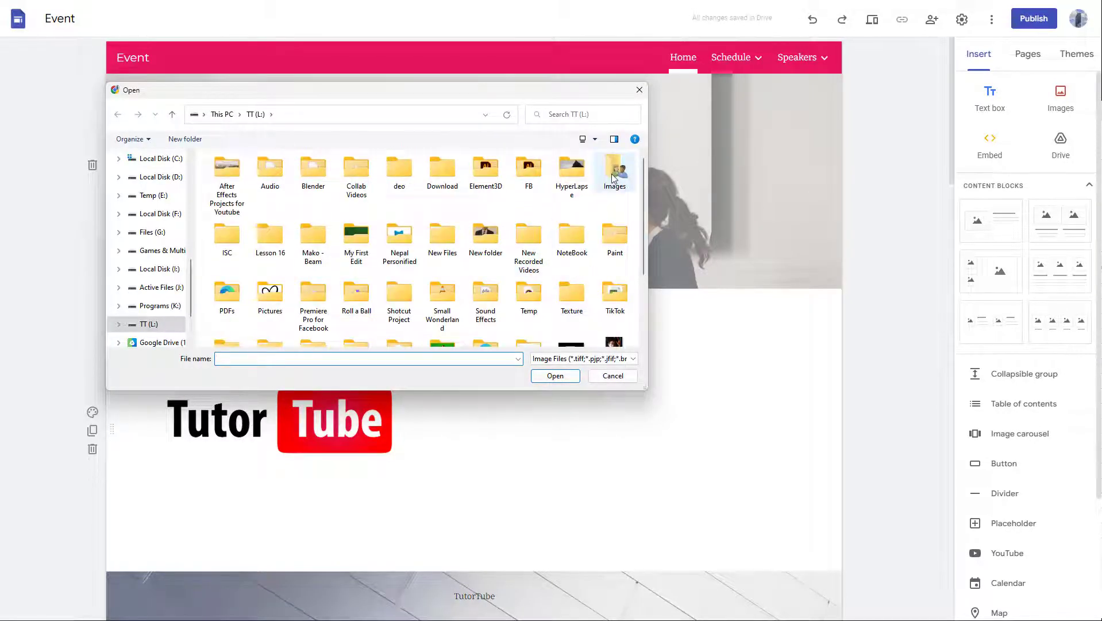
pyautogui.doubleClick(613, 169)
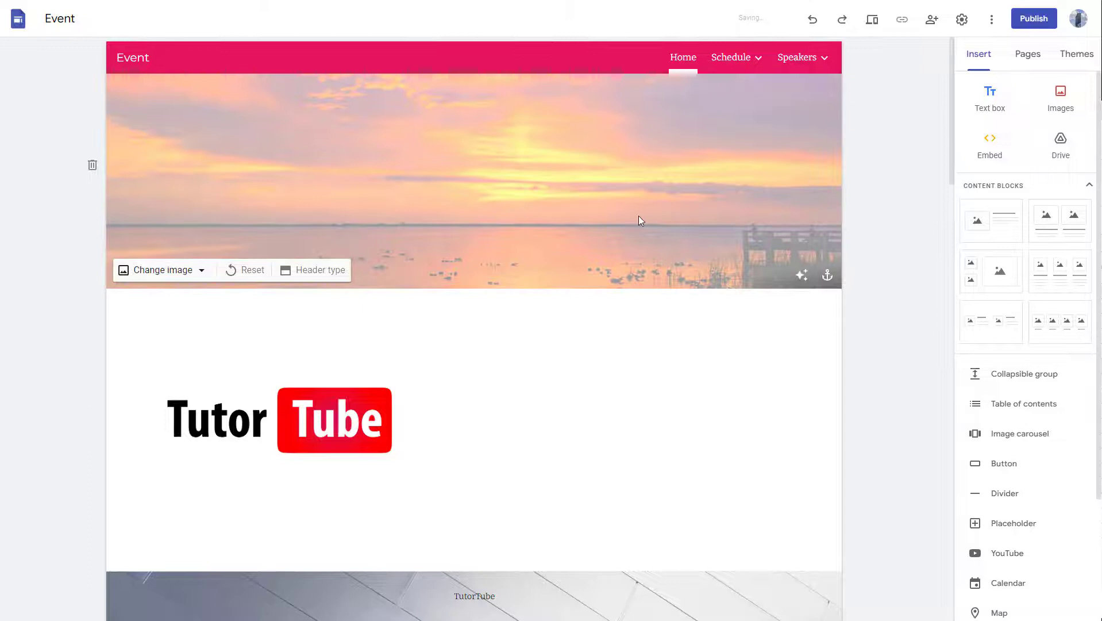
pyautogui.moveTo(510, 213)
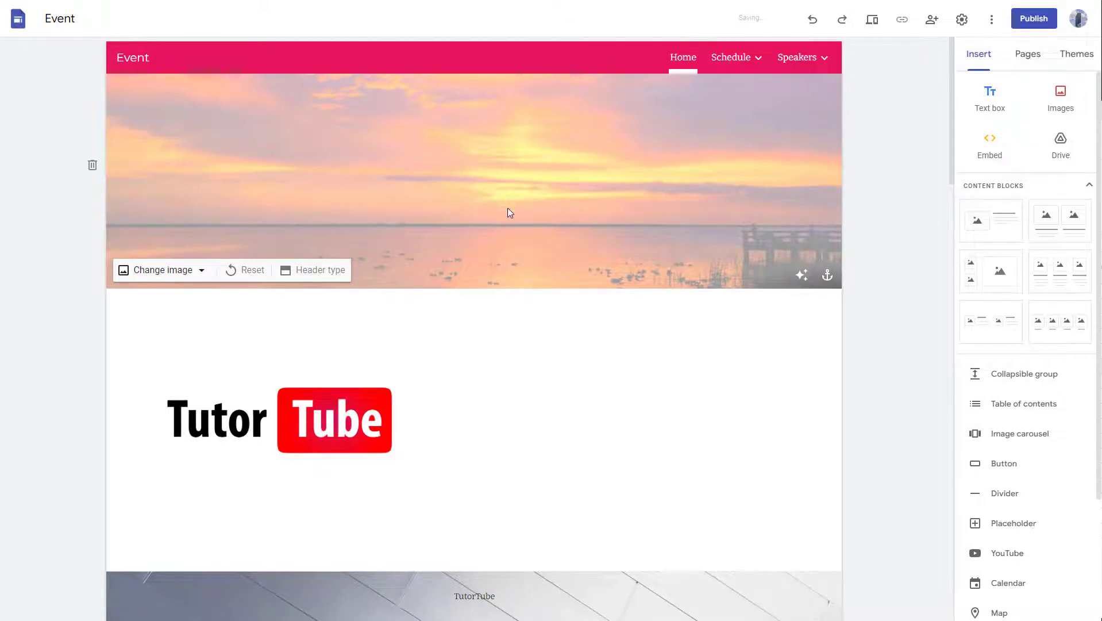
pyautogui.click(589, 344)
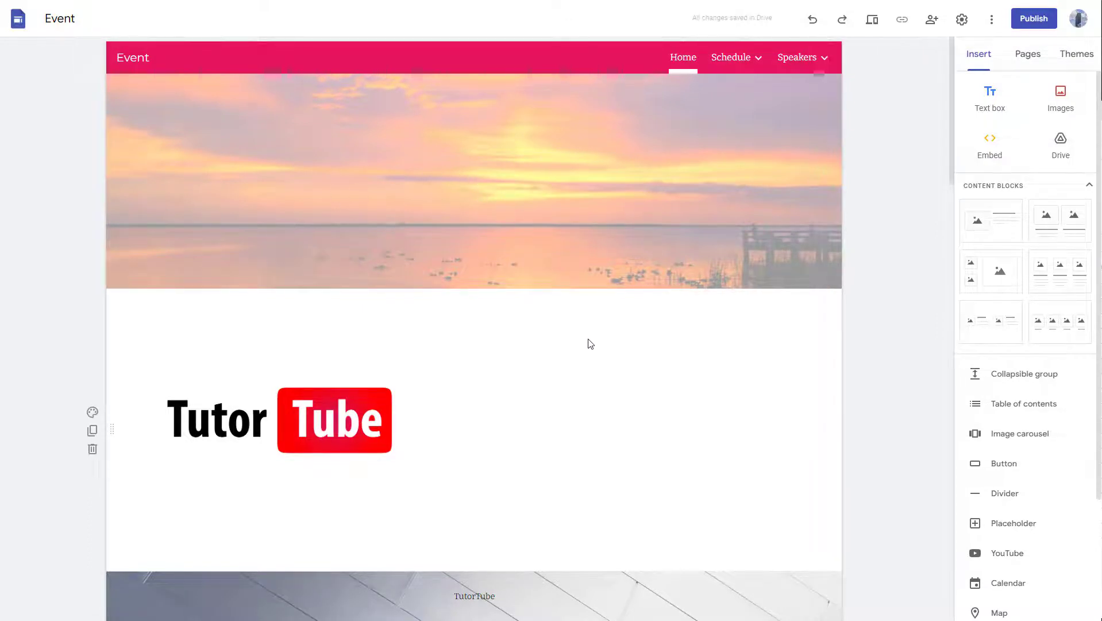
pyautogui.scroll(-3)
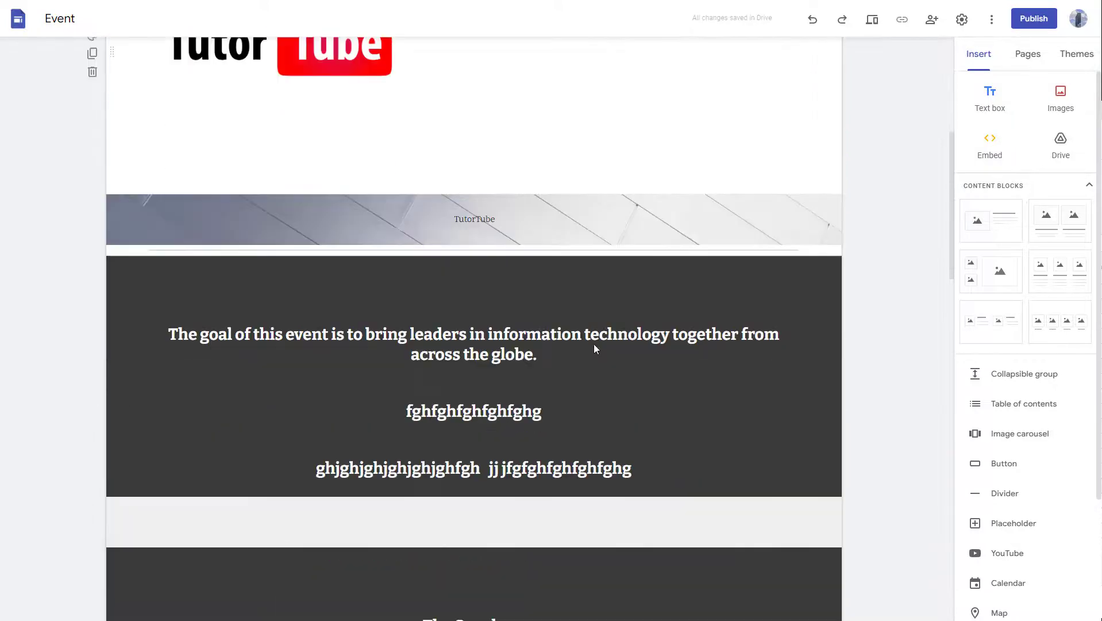
pyautogui.scroll(3)
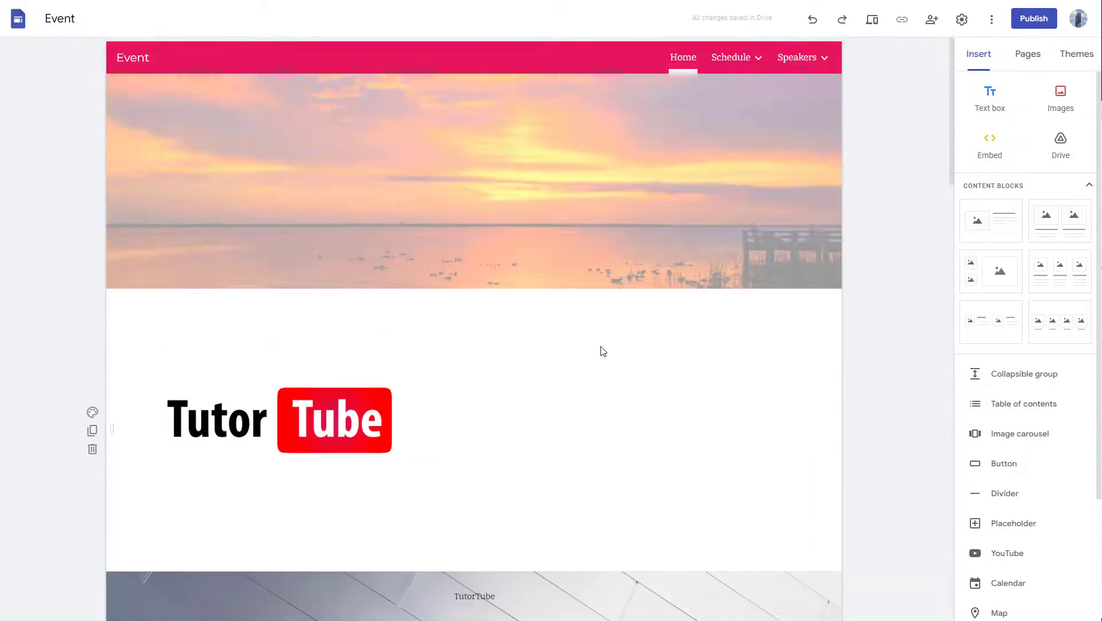
pyautogui.moveTo(662, 372)
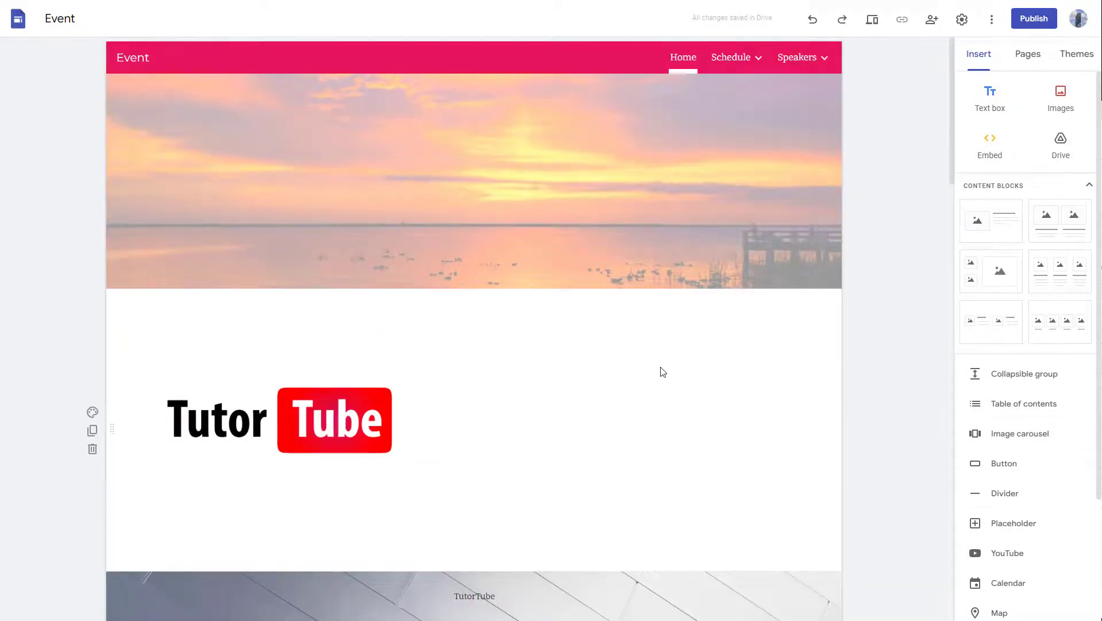